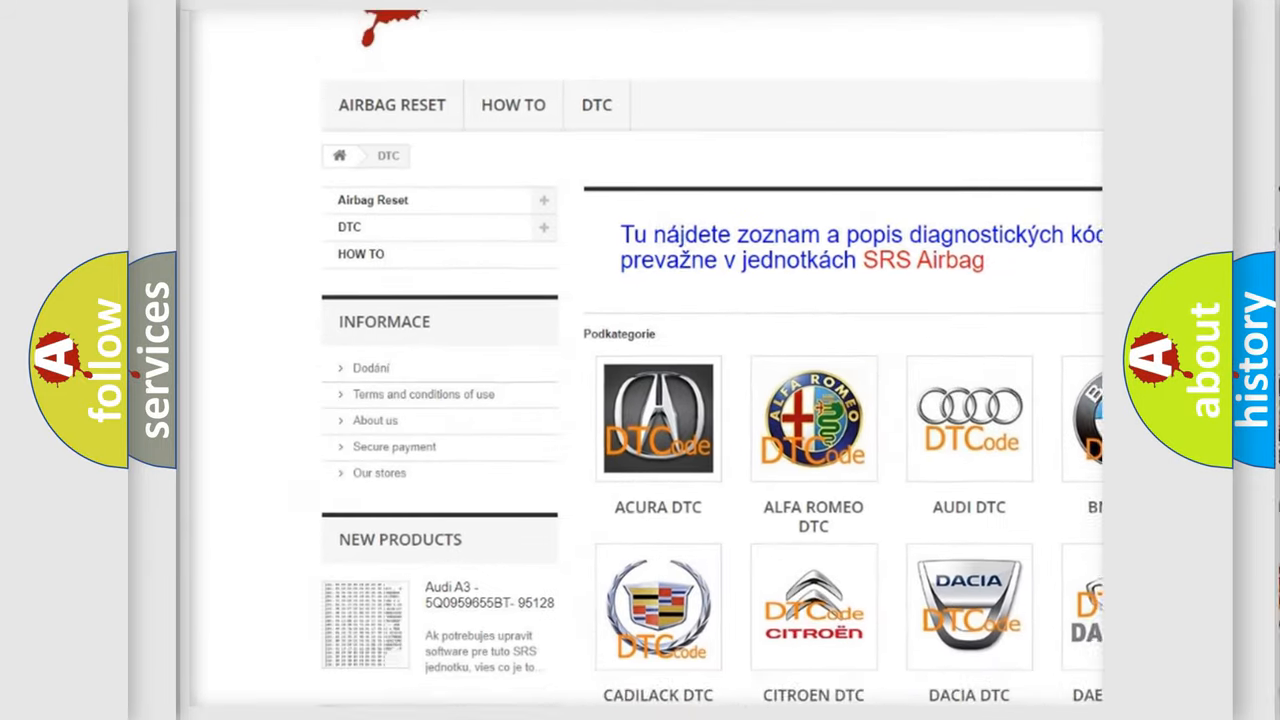
{"action": "scroll", "scroll_direction": "down", "scroll_amount": 3}
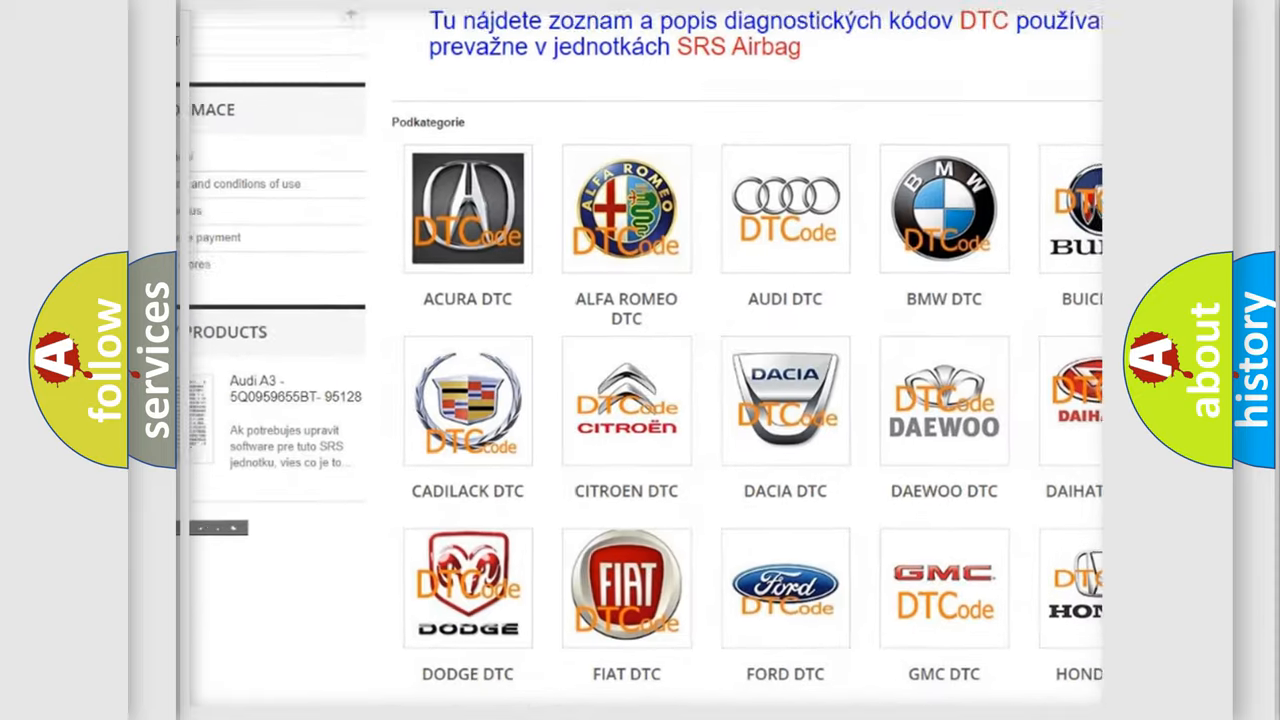